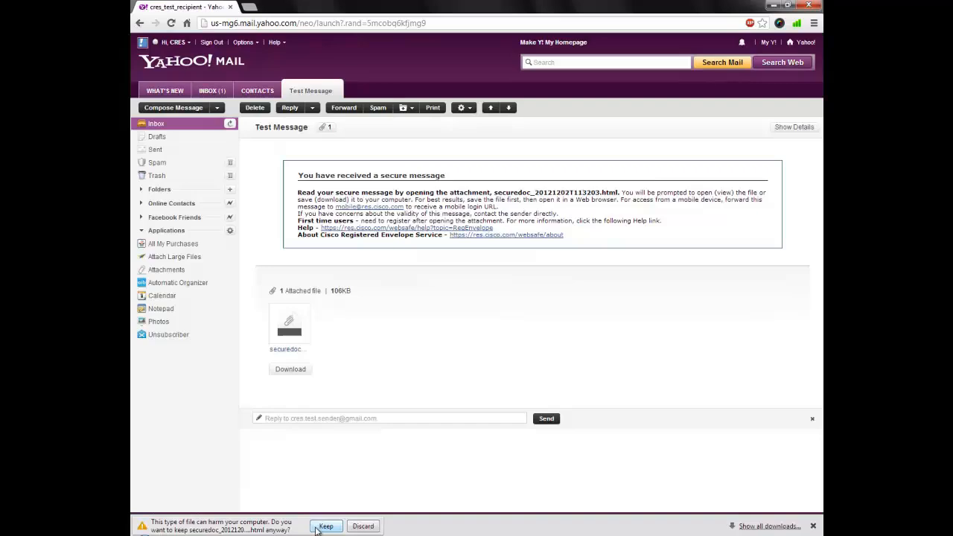
Keep the downloaded securedoc HTML attachment so it opens the Cisco password prompt.
left_click(326, 527)
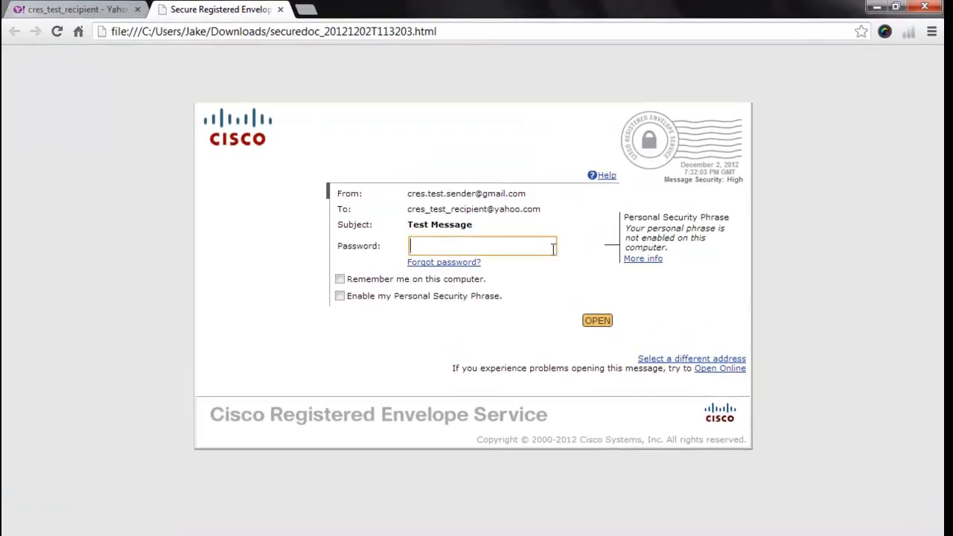
Submit the password to decrypt and display the Test Message.
left_click(597, 320)
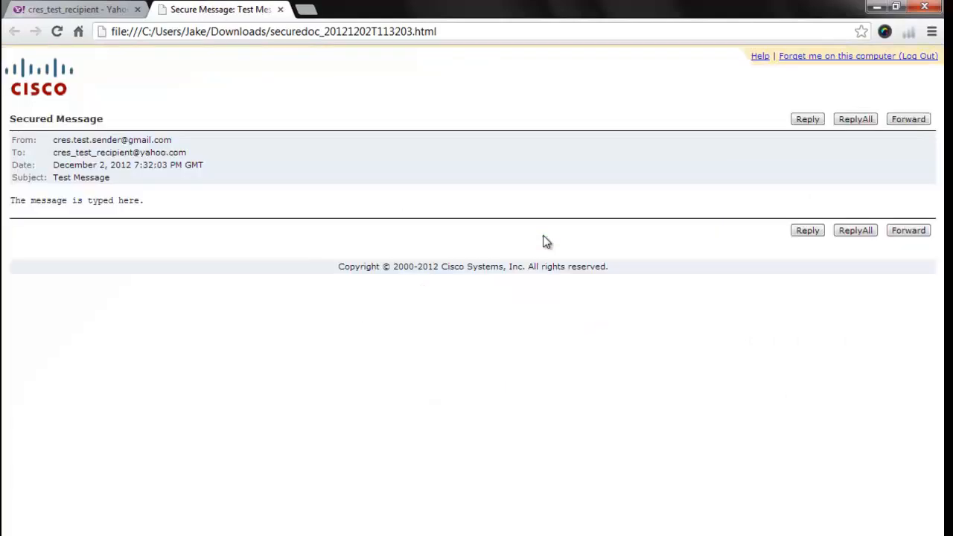
mouse_move(52, 163)
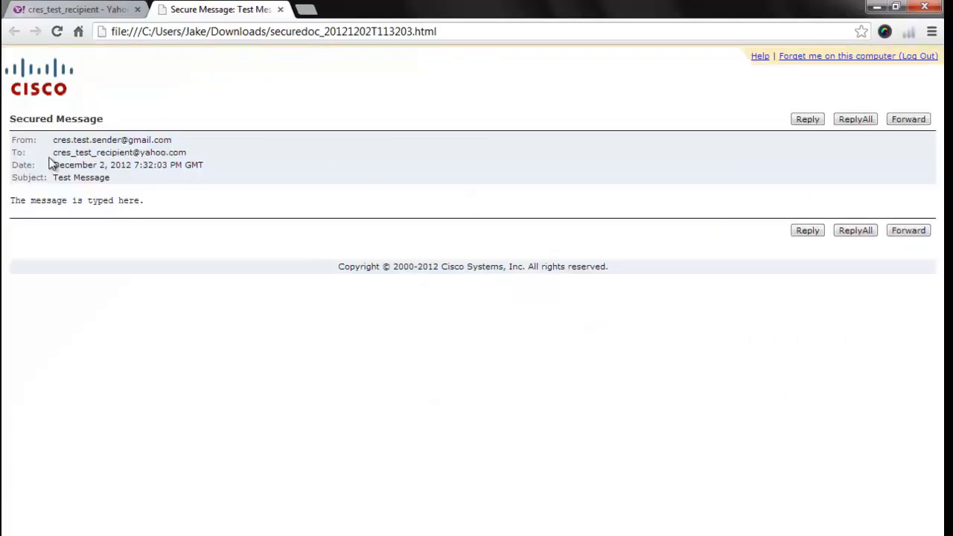
mouse_move(166, 228)
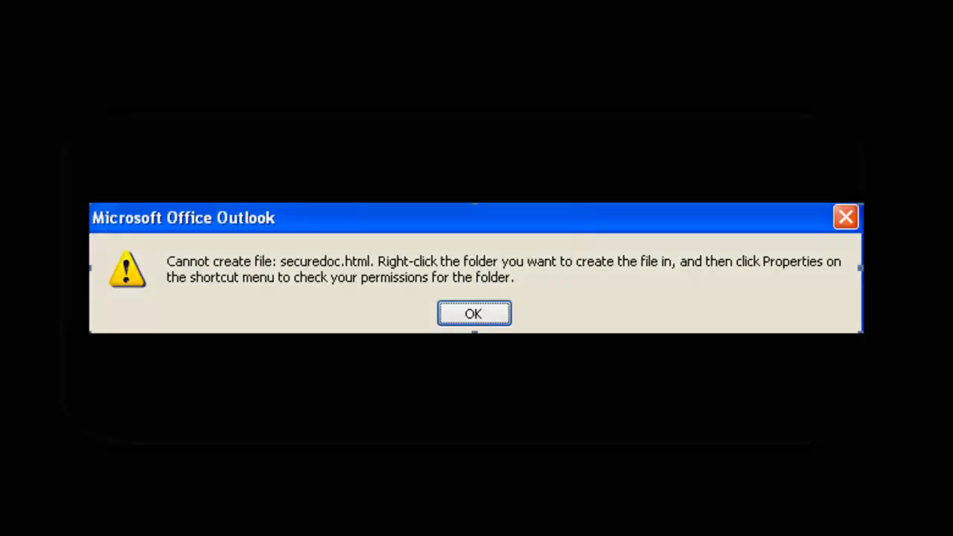
Acknowledge Outlook's 'Cannot create file: securedoc.html' error dialog.
left_click(473, 313)
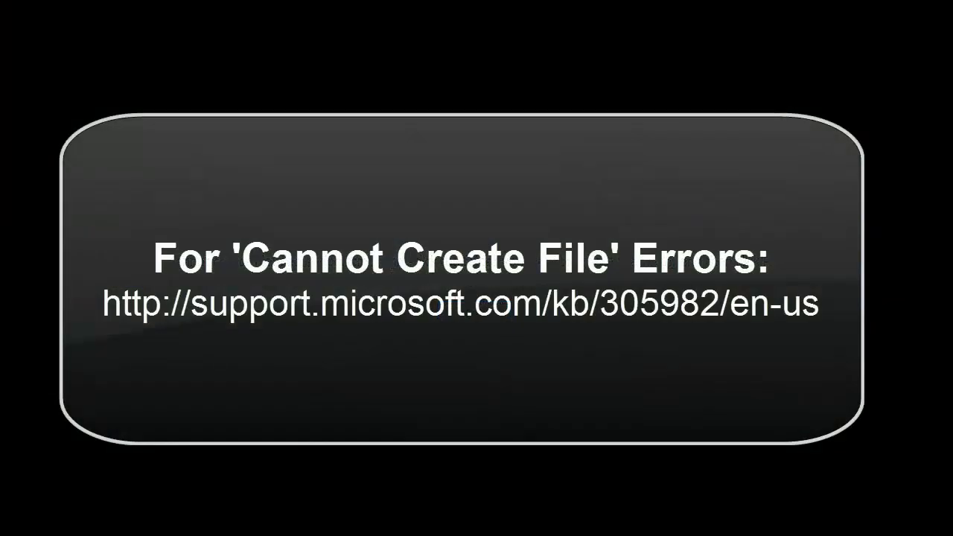